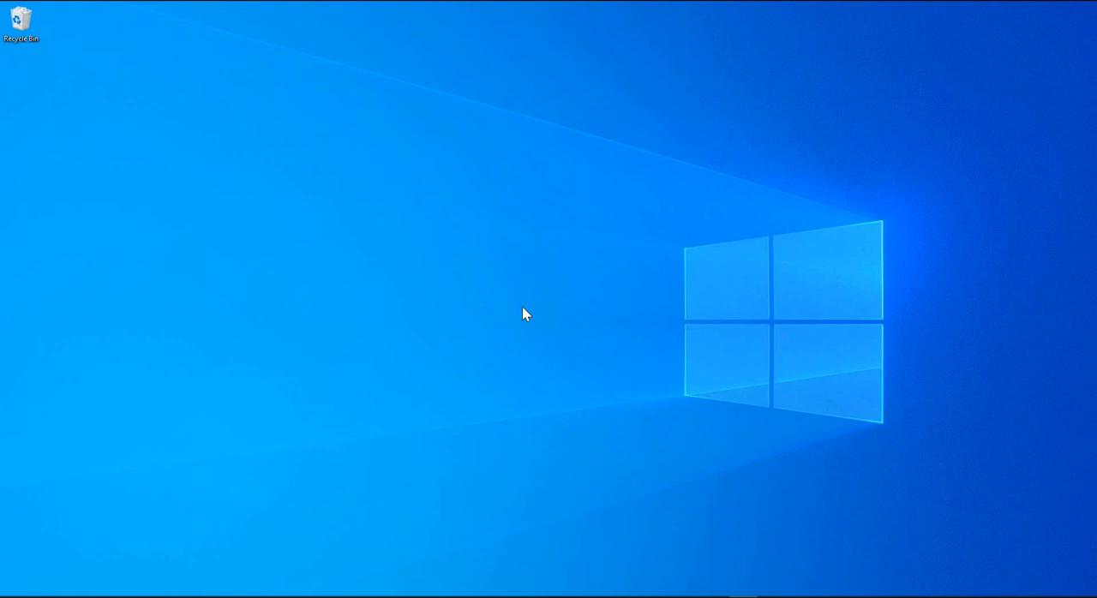
pyautogui.moveTo(291, 326)
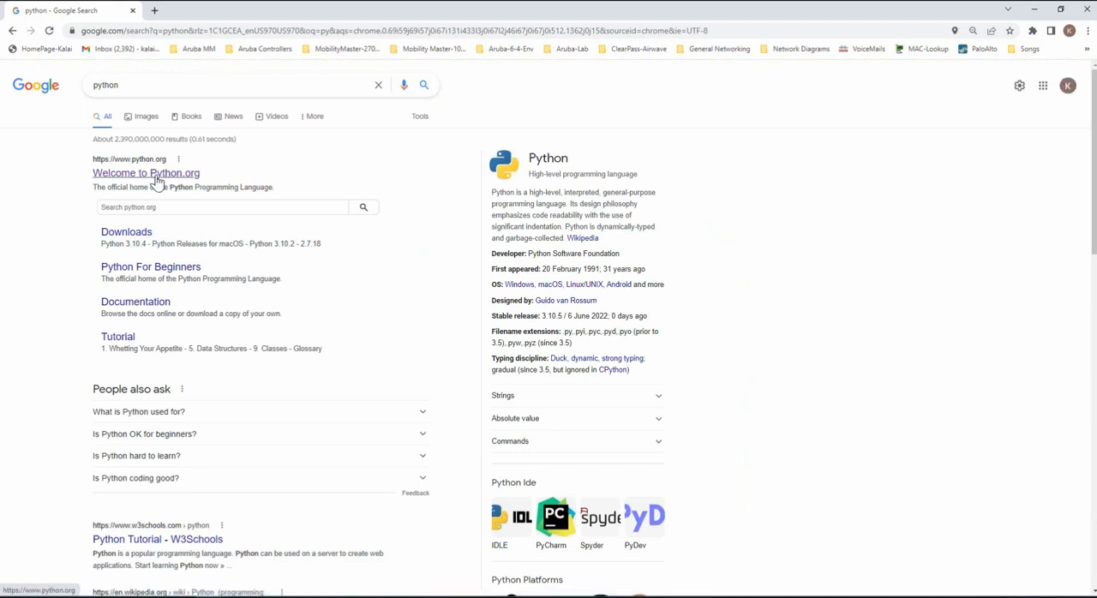
pyautogui.moveTo(153, 172)
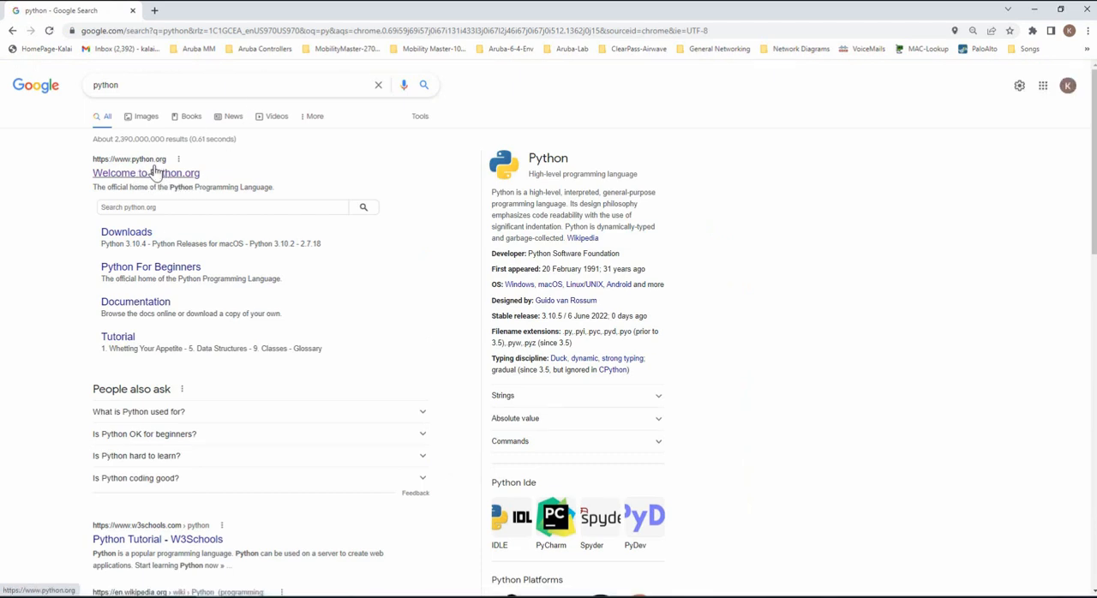
# Download the Python 3.10.5 Windows installer from Python.org's Downloads menu.
pyautogui.click(146, 172)
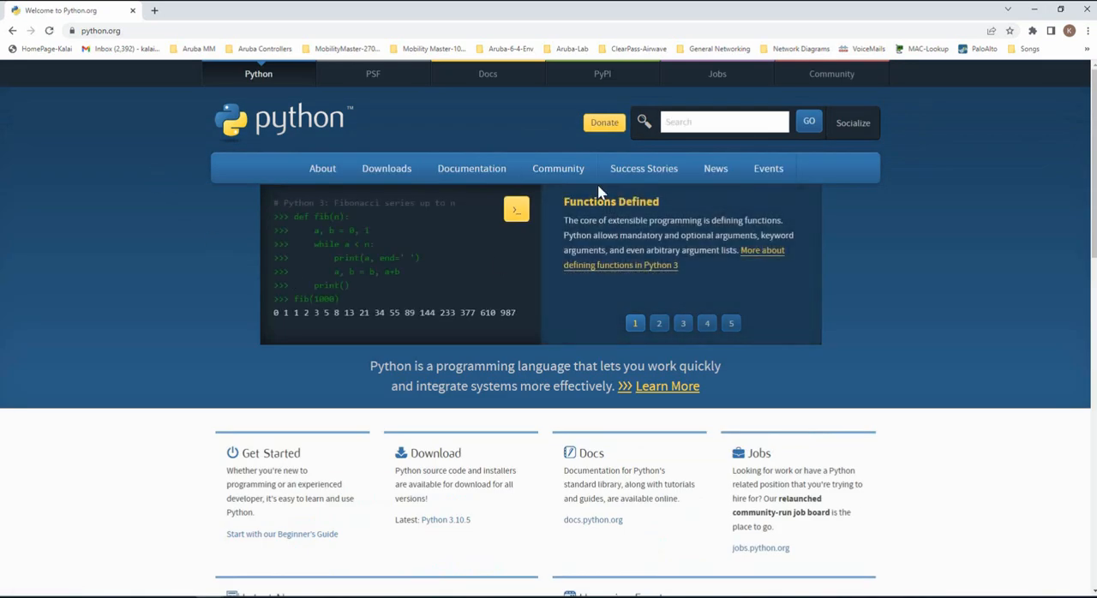
pyautogui.click(386, 168)
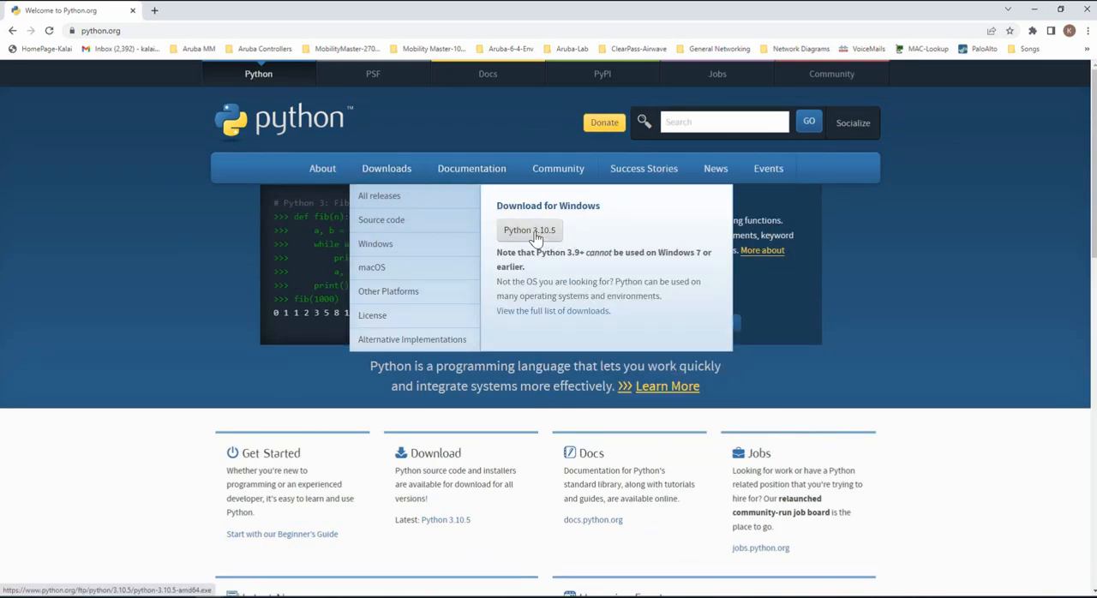
pyautogui.click(528, 230)
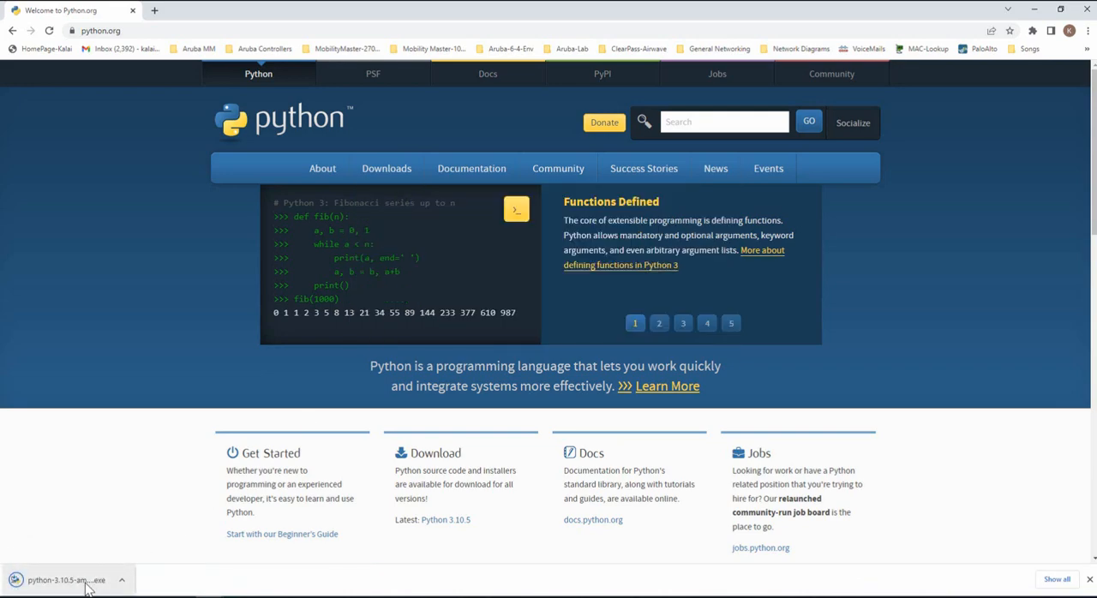
# Run python-3.10.5-amd64.exe from Chrome's download bar to open the setup wizard.
pyautogui.click(66, 580)
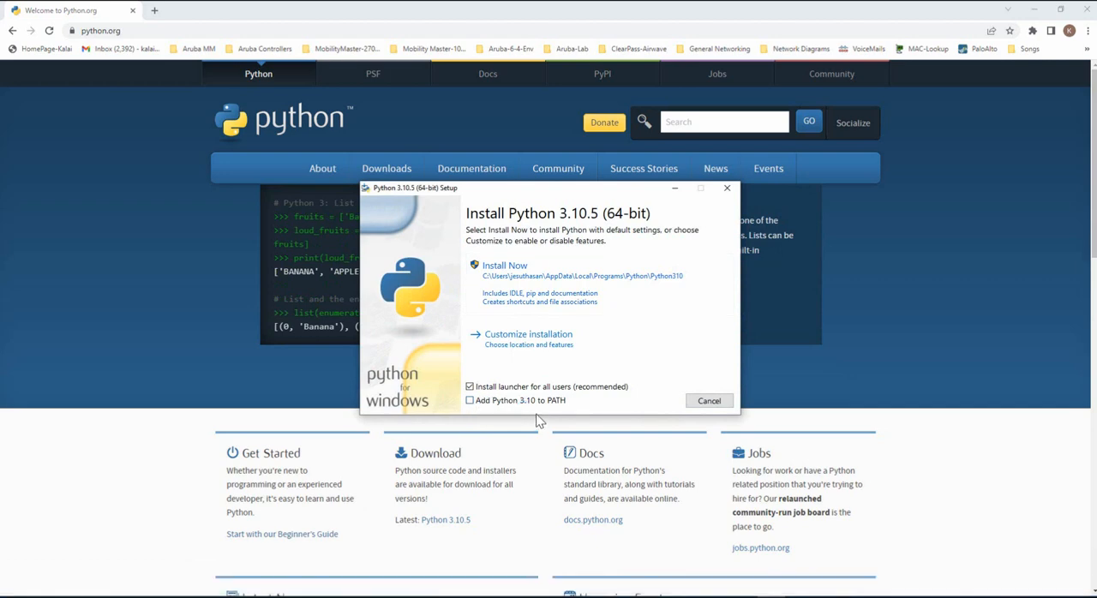
pyautogui.moveTo(613, 409)
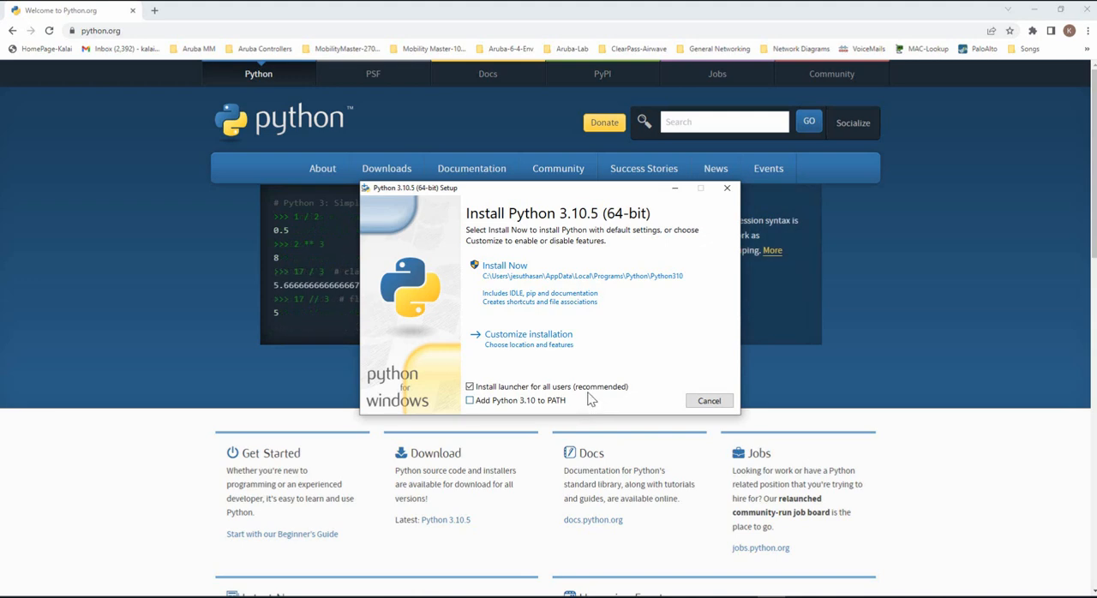
pyautogui.moveTo(577, 428)
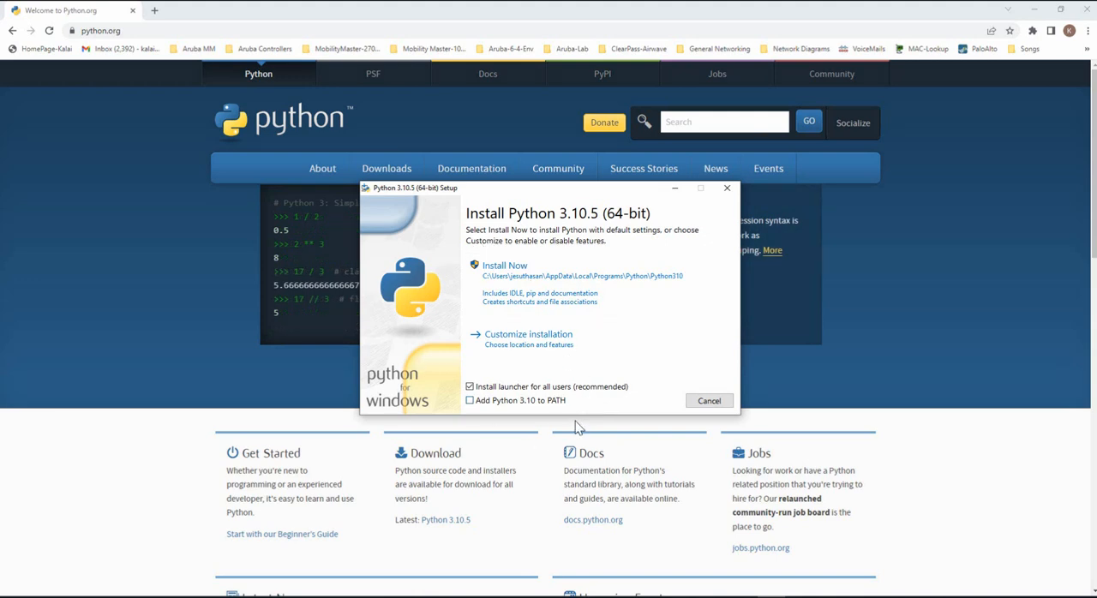
pyautogui.moveTo(581, 411)
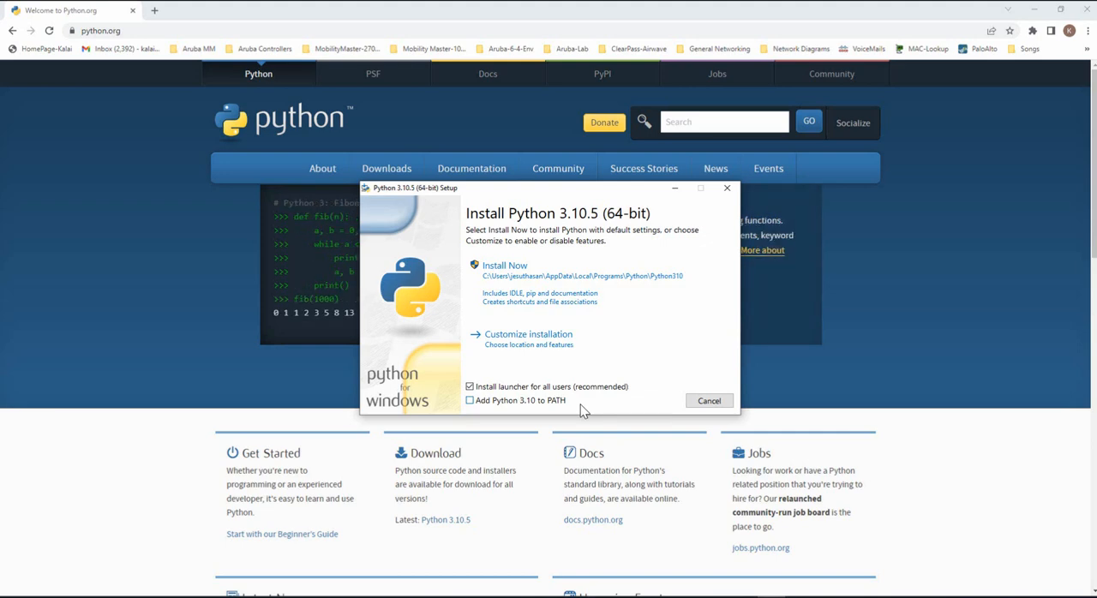
pyautogui.moveTo(525, 420)
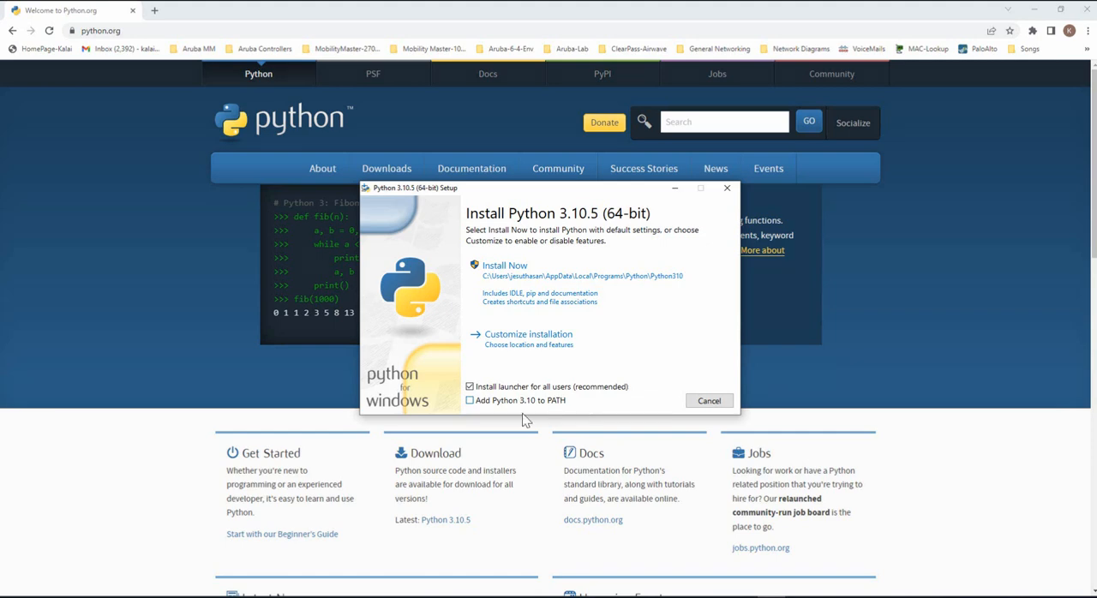
# Enable 'Add Python 3.10 to PATH' and start the Install Now default installation.
pyautogui.click(469, 400)
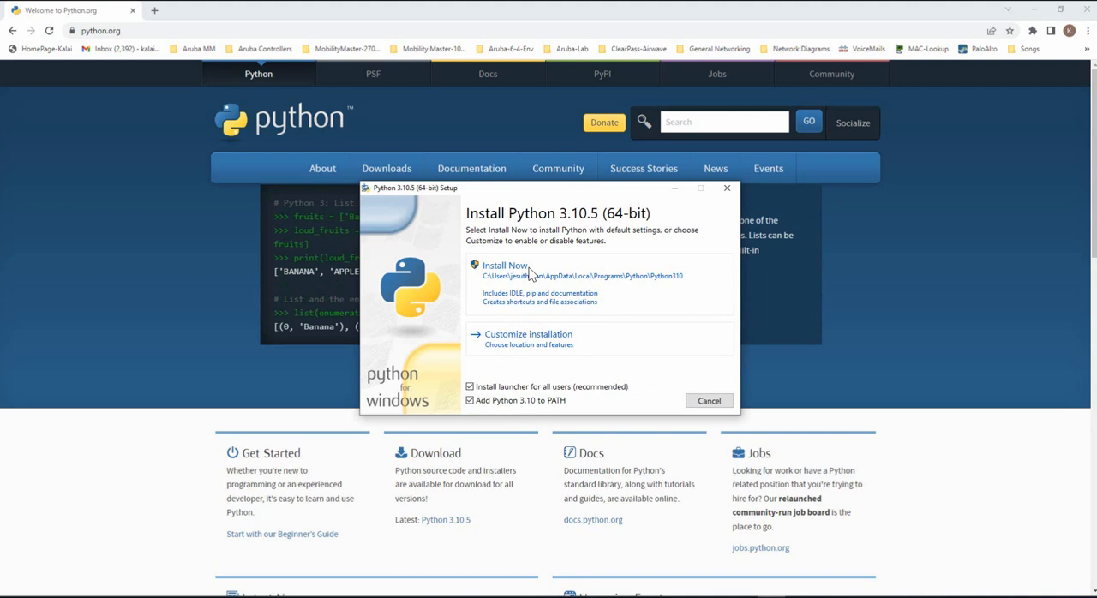
pyautogui.moveTo(668, 287)
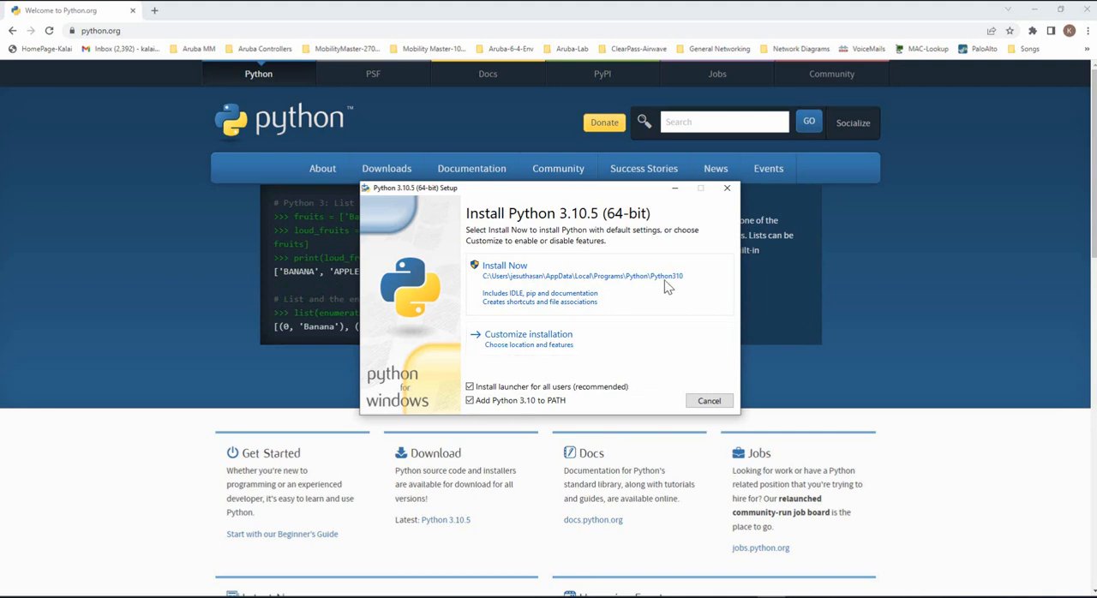
pyautogui.moveTo(503, 285)
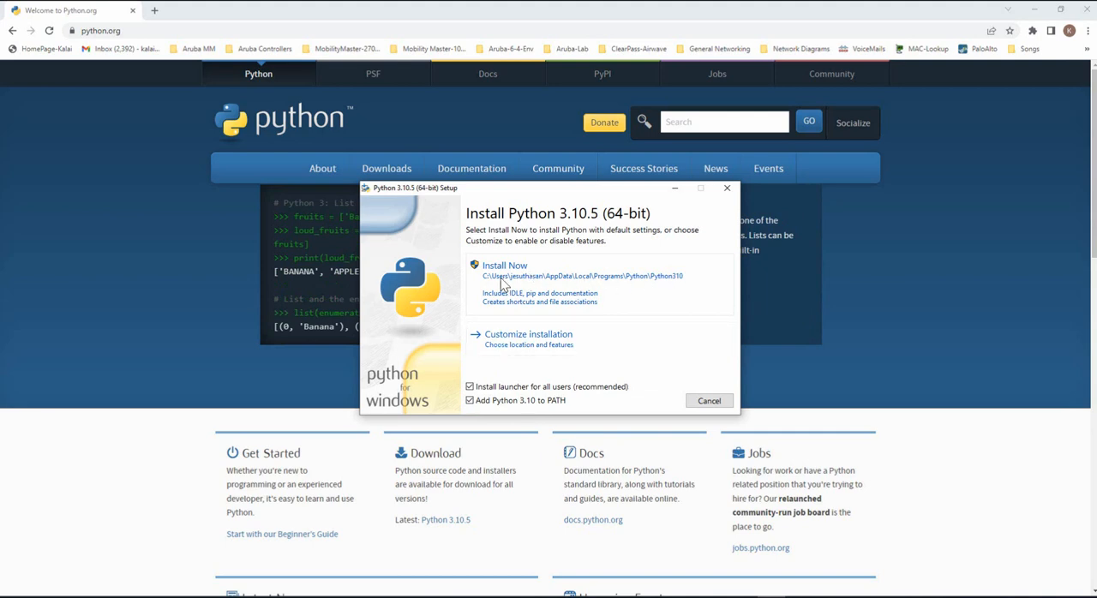
pyautogui.moveTo(562, 334)
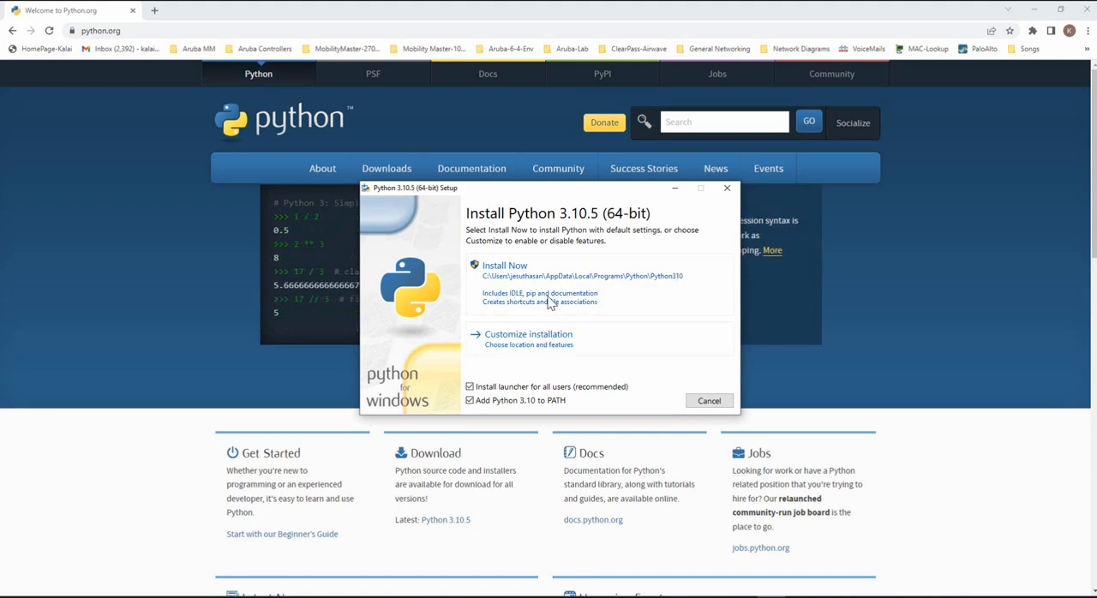
pyautogui.moveTo(590, 281)
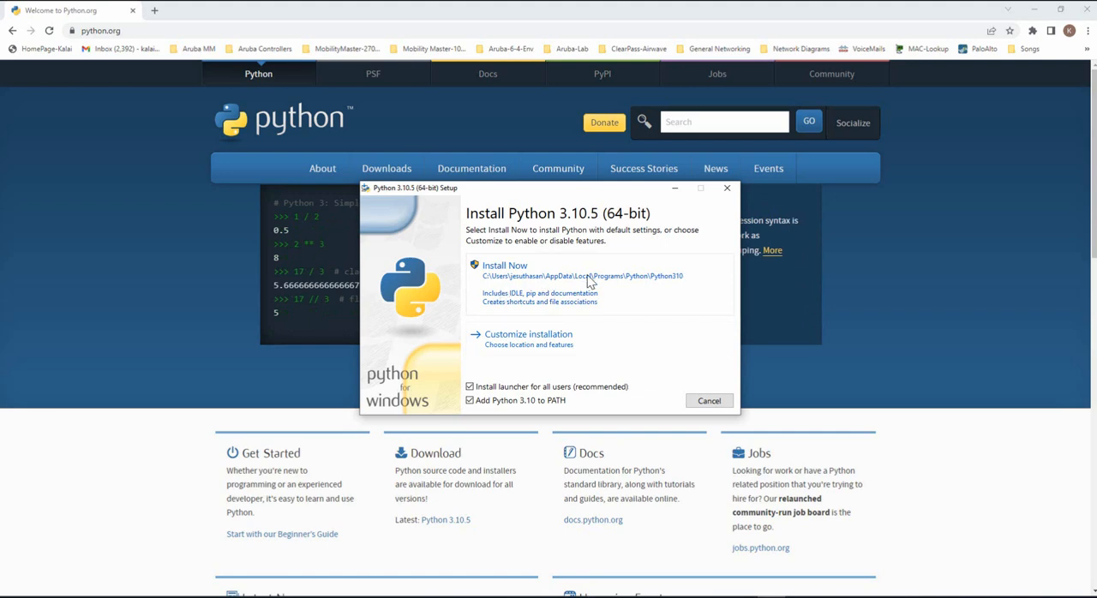
pyautogui.click(503, 270)
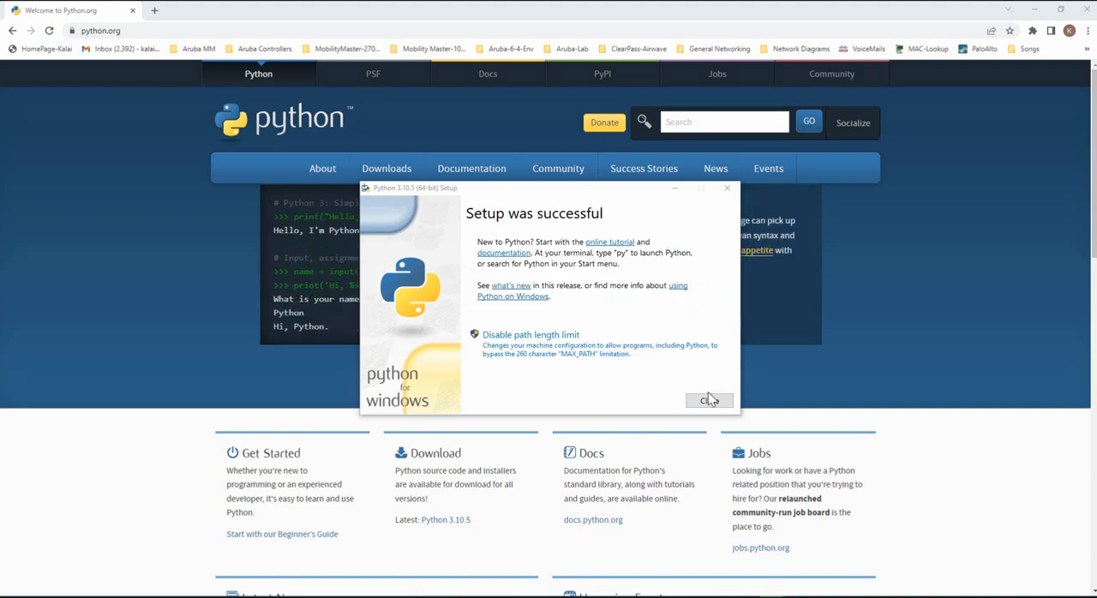
# Close Python 3.10.5 Setup after the 'Setup was successful' screen appears.
pyautogui.click(709, 400)
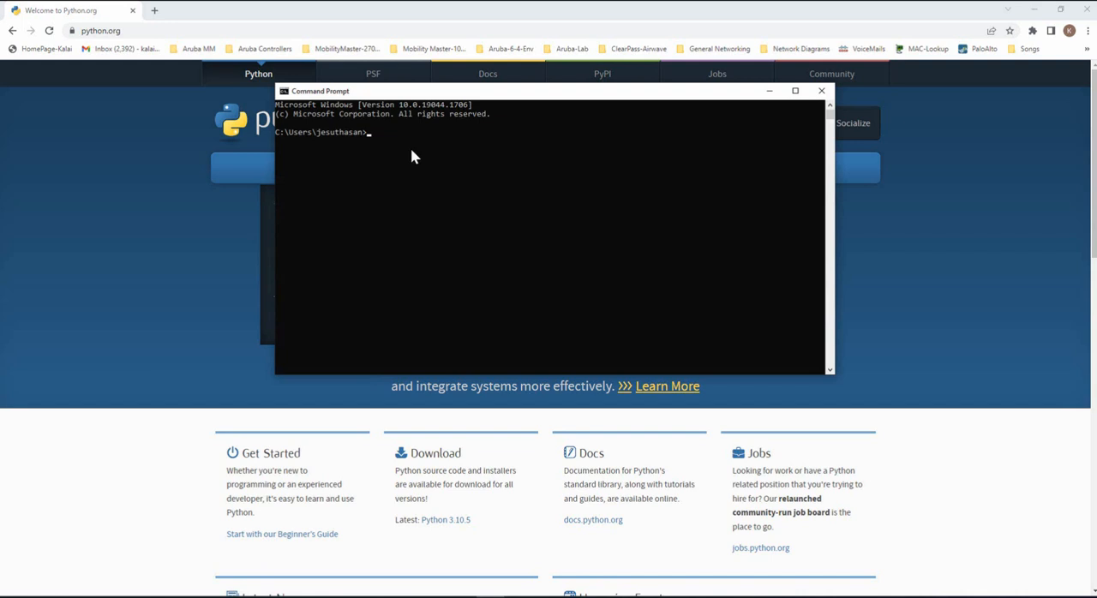
# Run 'python --version' in Command Prompt to confirm Python 3.10.5.
pyautogui.write('python --')
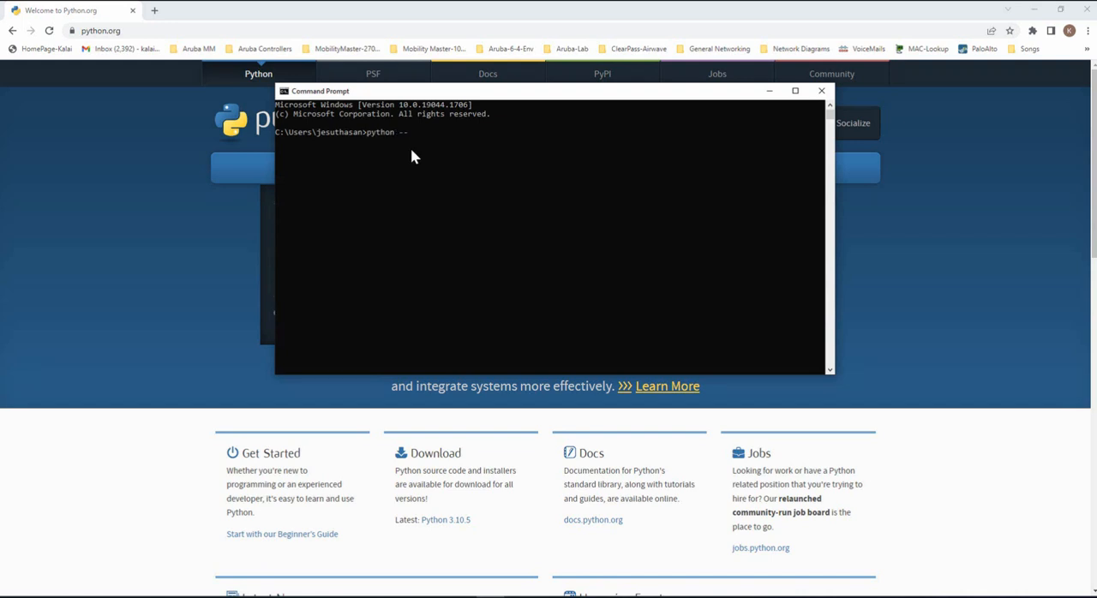
pyautogui.press('Return')
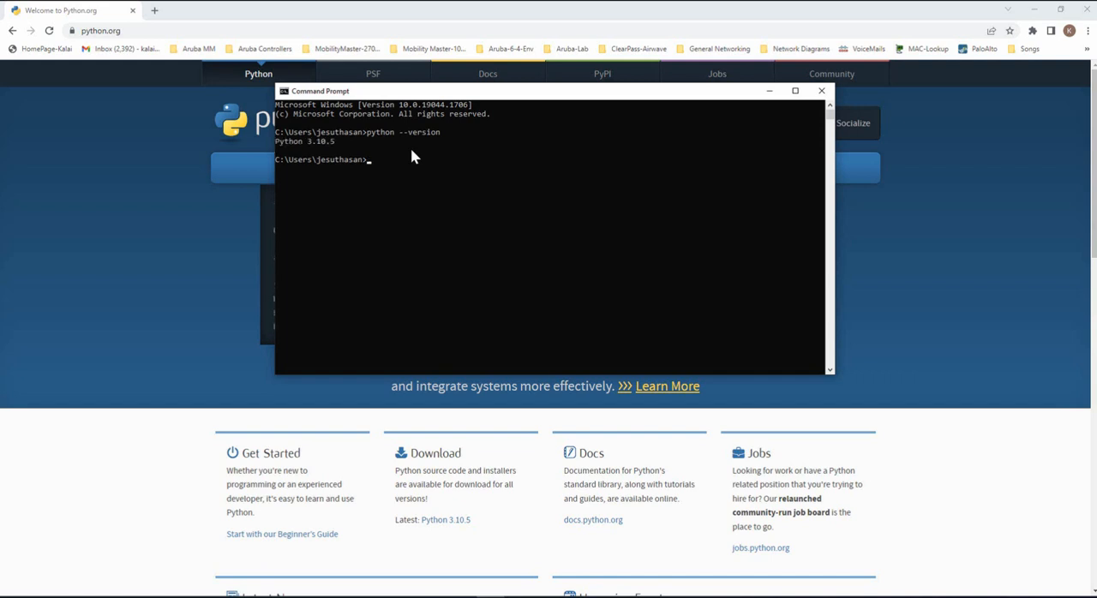
pyautogui.moveTo(318, 157)
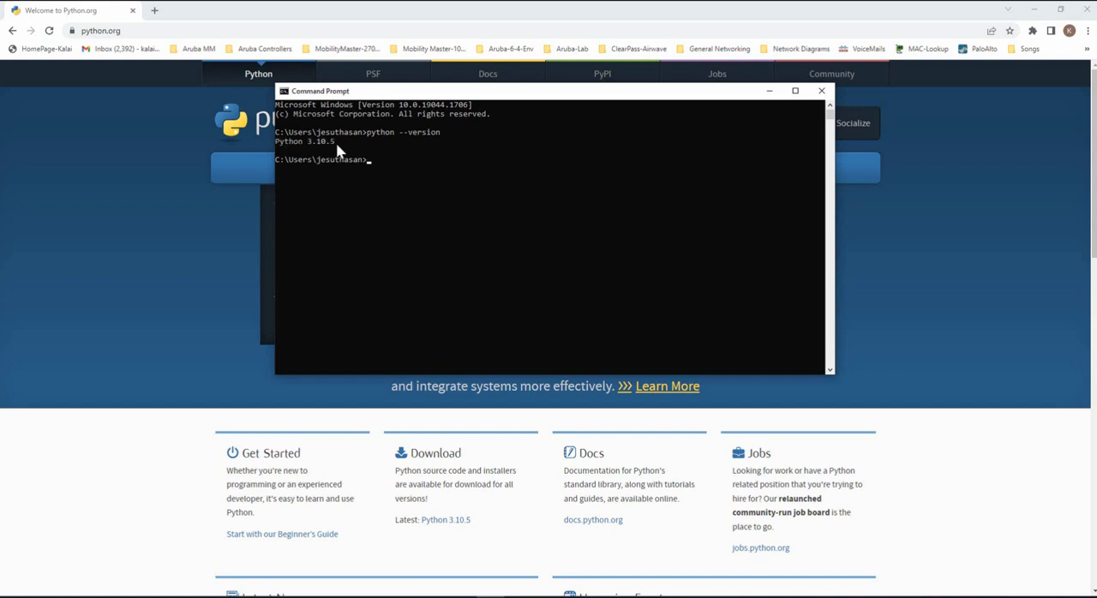
pyautogui.moveTo(857, 127)
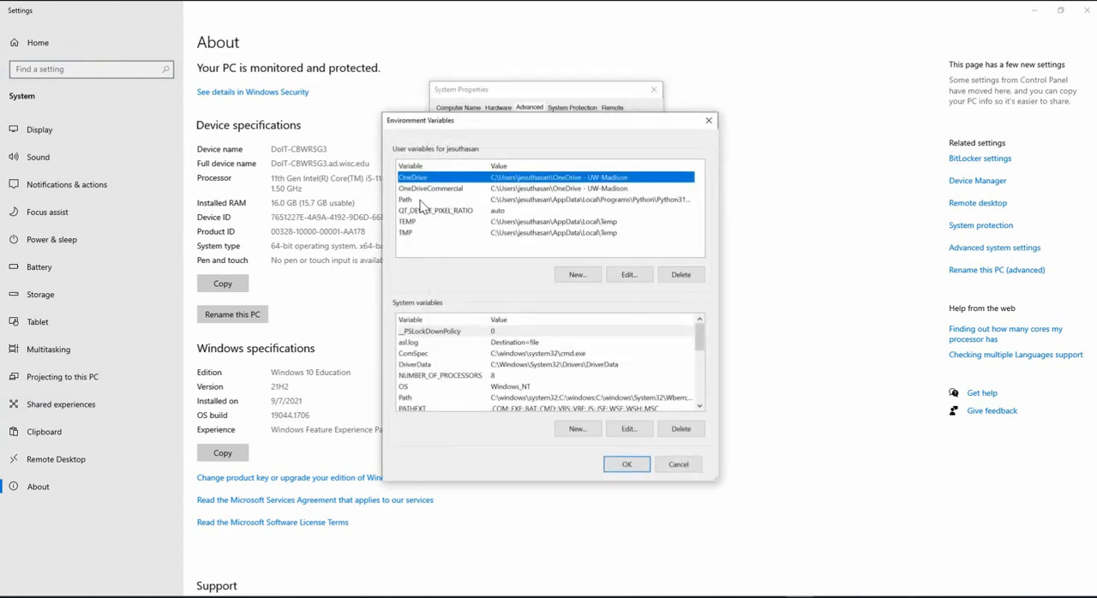
# Select the user Path variable in the Environment Variables dialog.
pyautogui.click(420, 199)
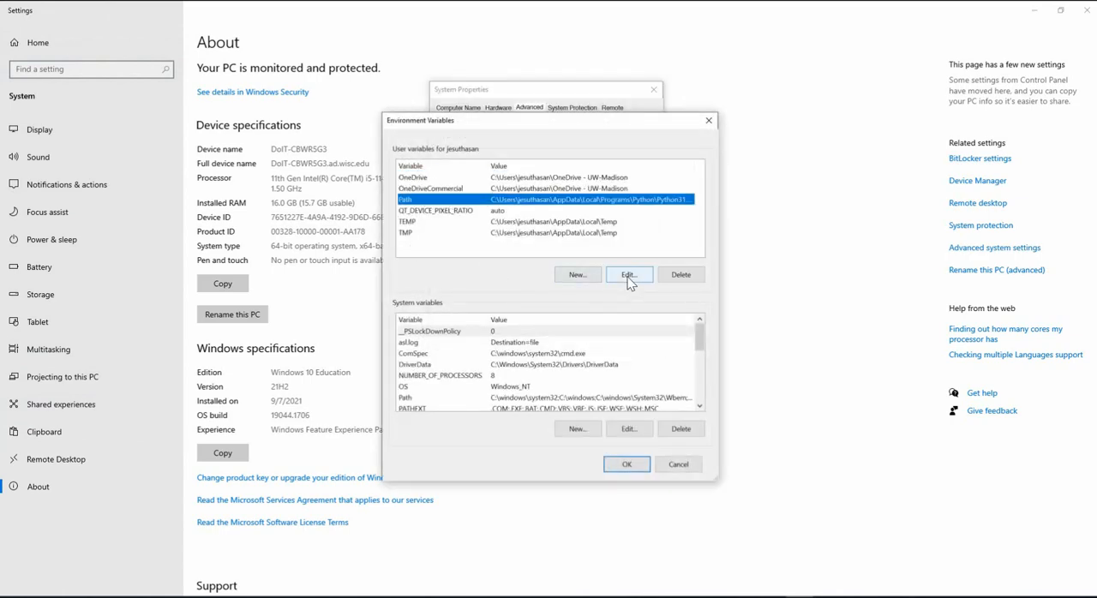
# Edit the user Path variable and inspect the Python310\Scripts and Python310 entries.
pyautogui.click(628, 274)
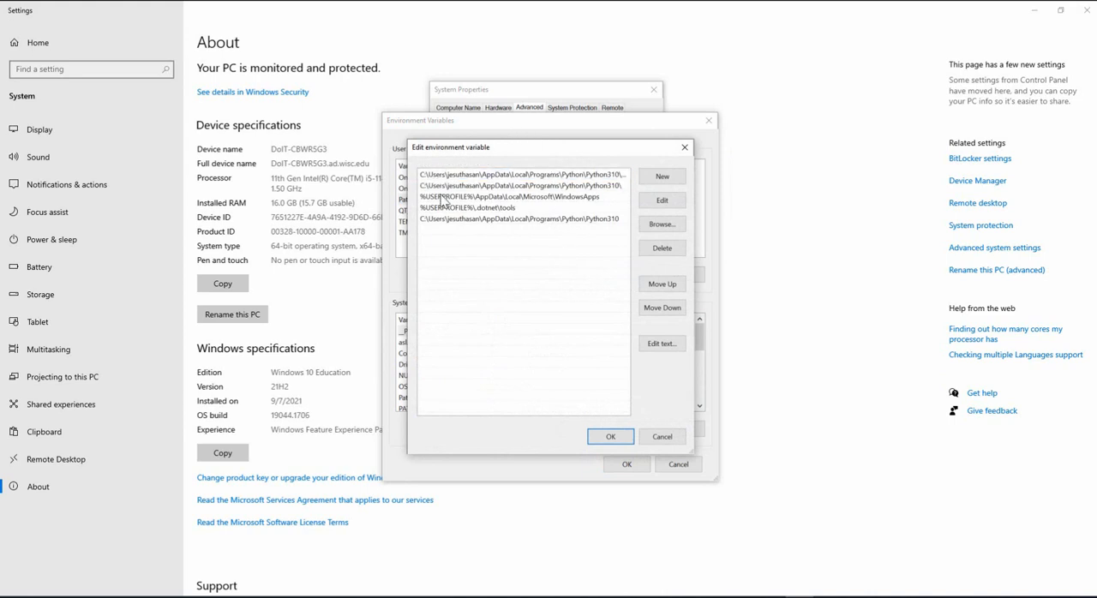
pyautogui.moveTo(531, 180)
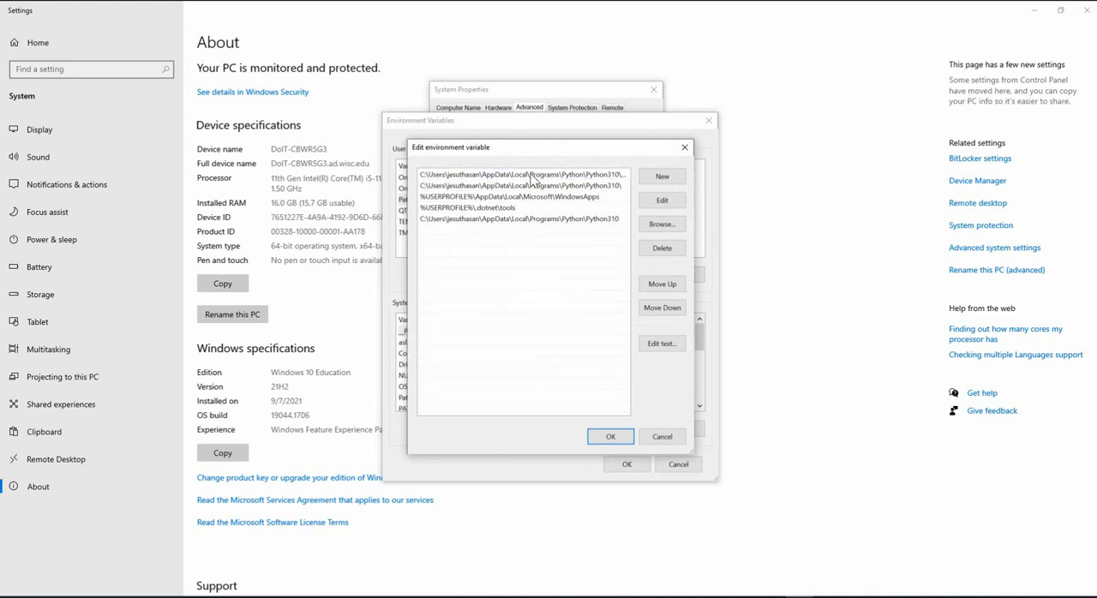
pyautogui.click(523, 219)
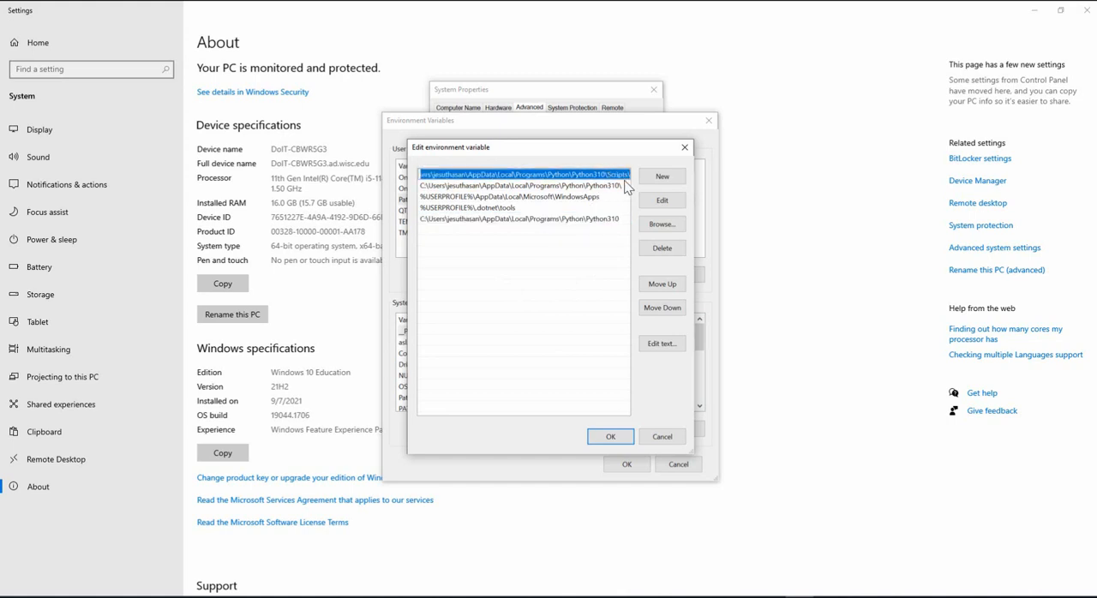
pyautogui.click(520, 185)
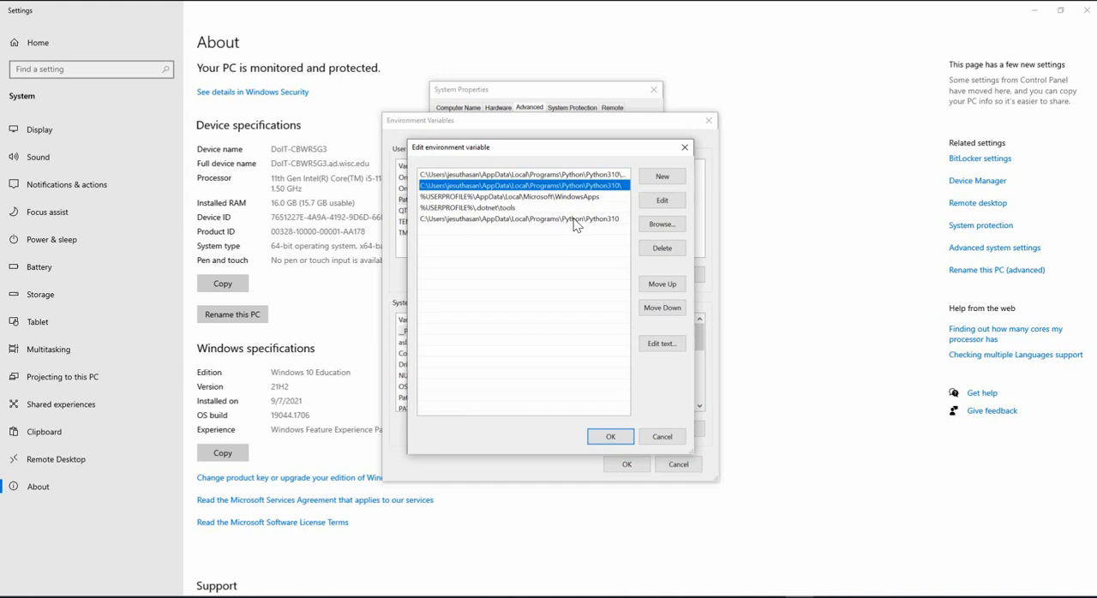
pyautogui.moveTo(622, 192)
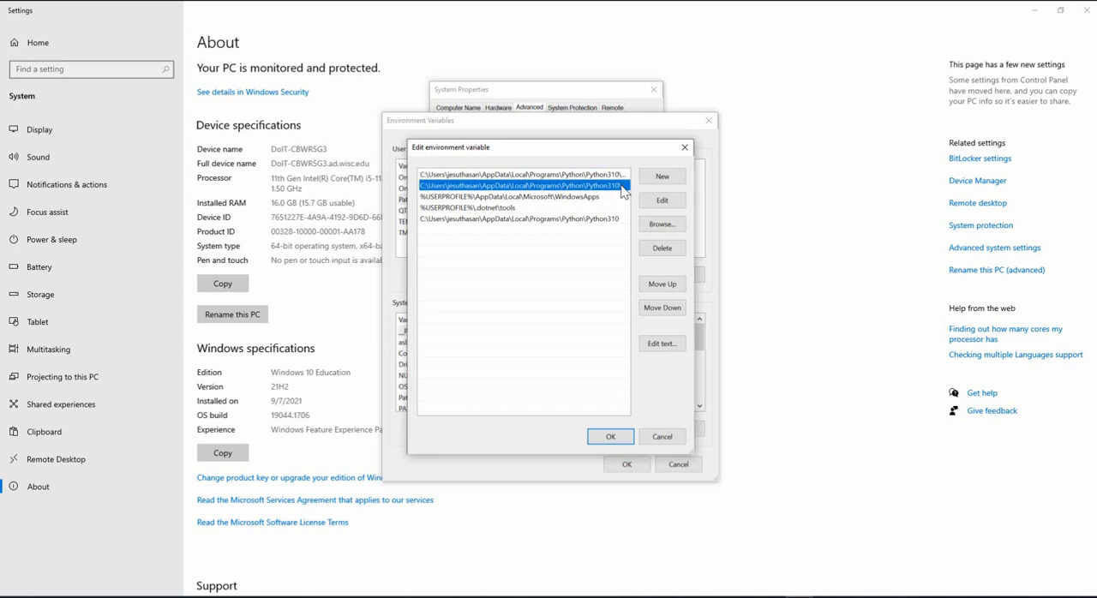